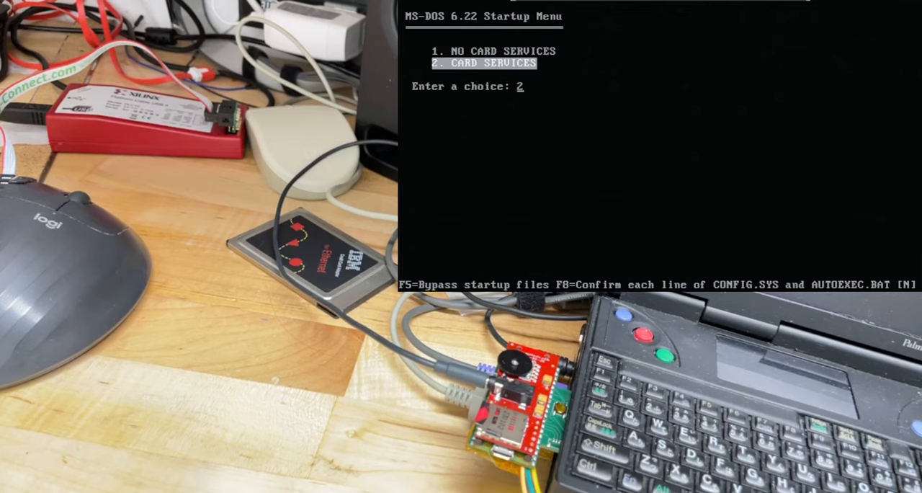
# Boot the palmtop with option 2 (Card Services), then load lsl and pcmmlid.
pyautogui.press('enter')
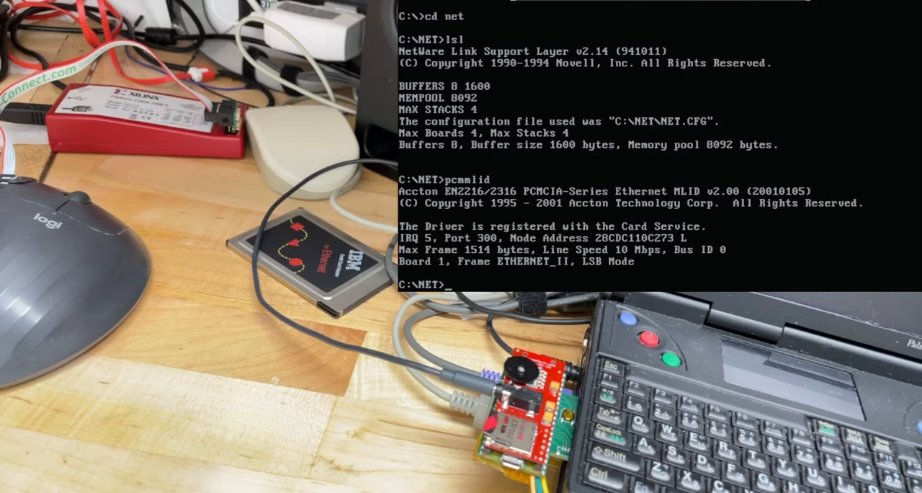
# Load TCP/IP, tunnel via gateway 134.122.37.219, bind IPX and attach to TOR.
pyautogui.write('tcp')
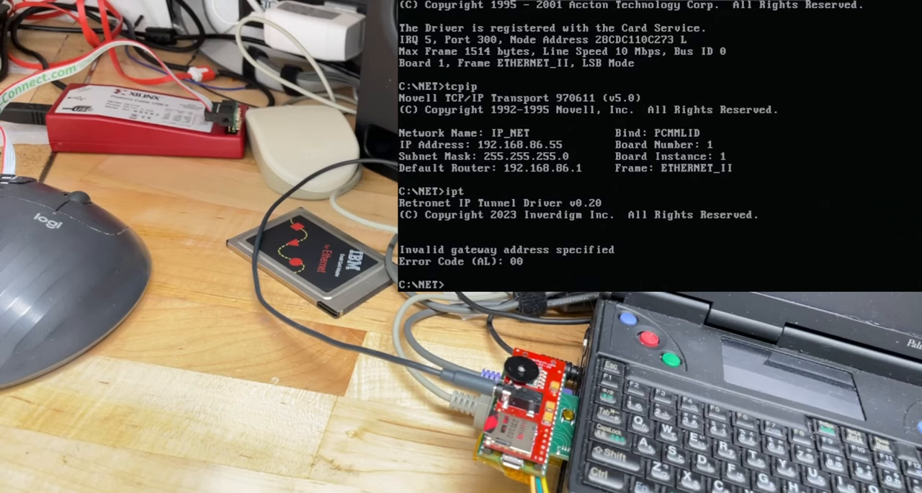
pyautogui.write('ipt')
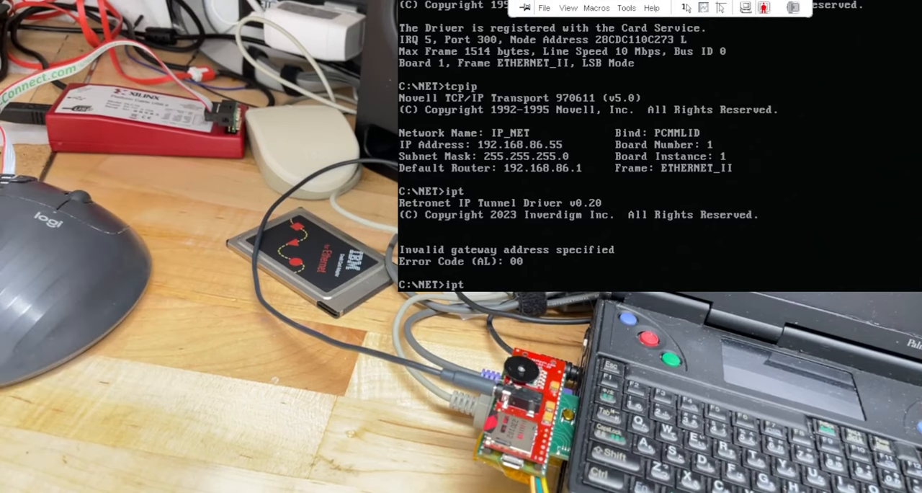
pyautogui.write('134.122.37.219')
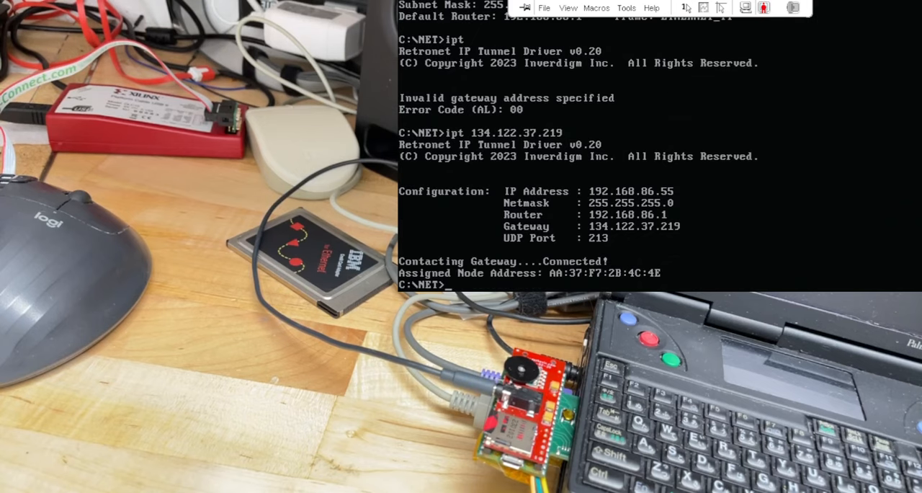
pyautogui.write('ipxodi')
pyautogui.write('vlm')
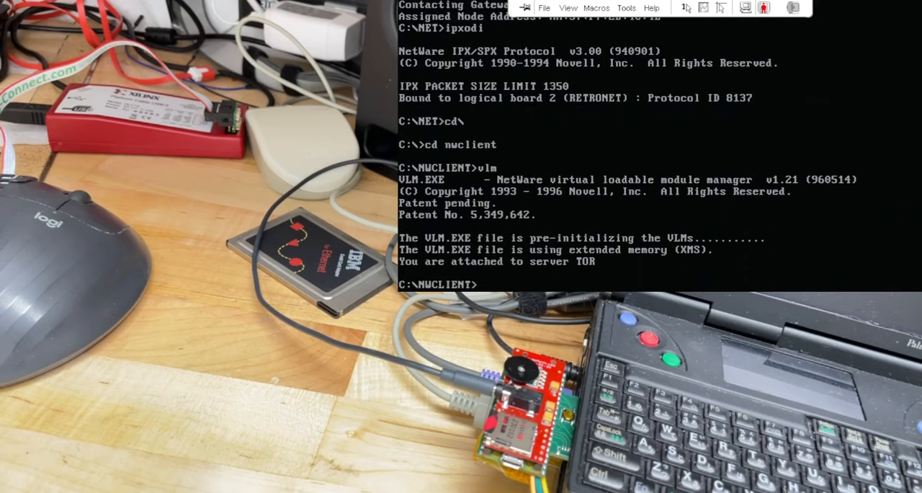
# Switch to drive F: and log in as supervisor with the password.
pyautogui.write('f:')
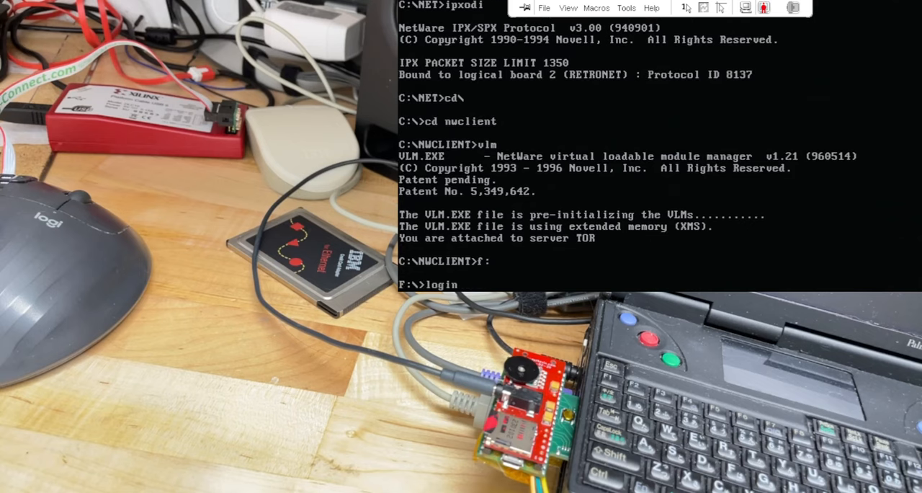
pyautogui.write('supervisor')
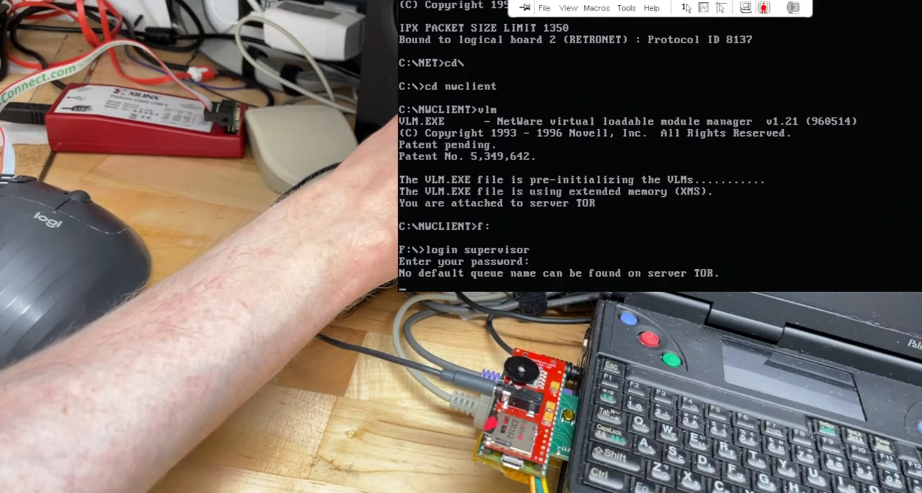
pyautogui.press('enter')
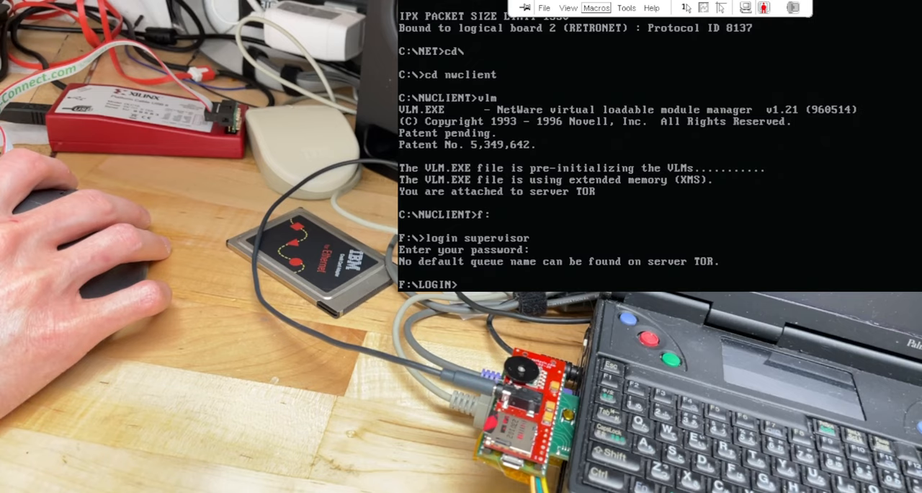
# Reboot via the Ctrl-Alt-Del macro into No Card Services, run sbtsr and return to root.
pyautogui.click(596, 8)
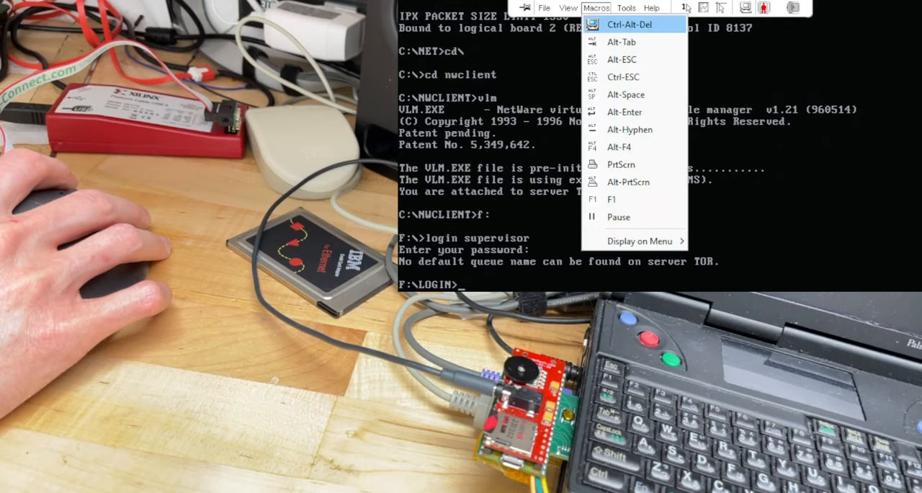
pyautogui.click(628, 24)
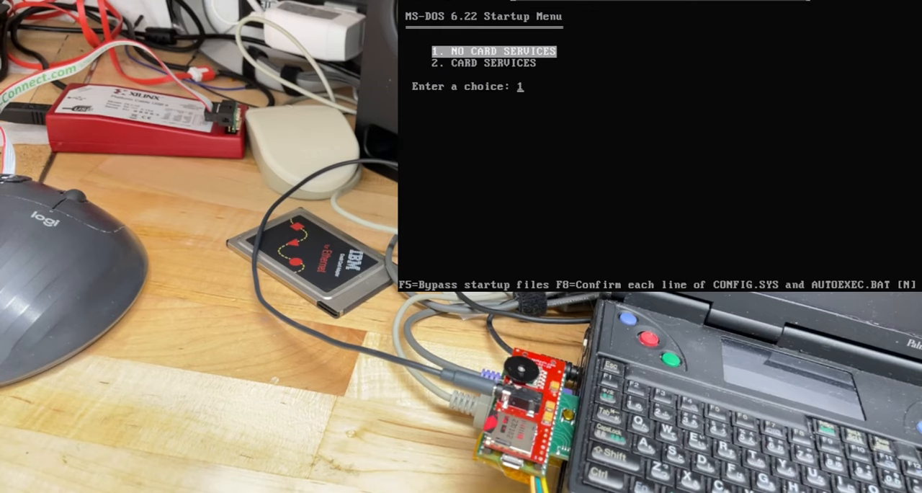
pyautogui.press('enter')
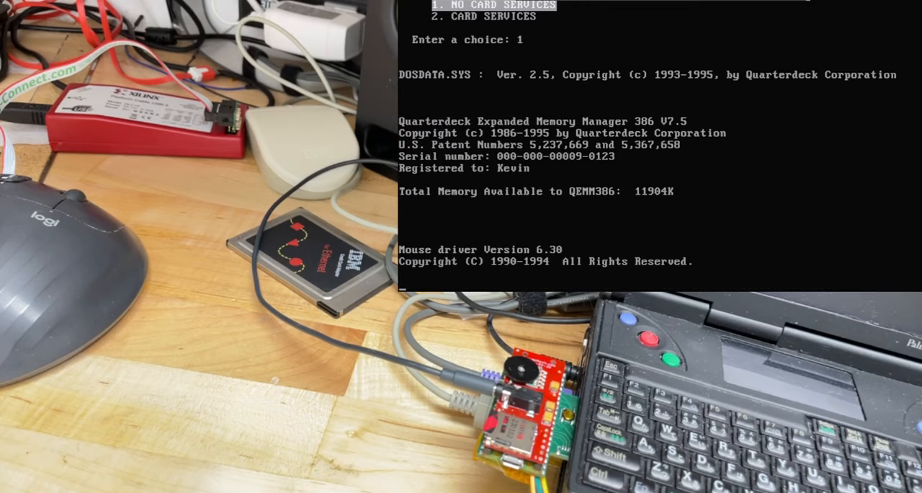
pyautogui.press('enter')
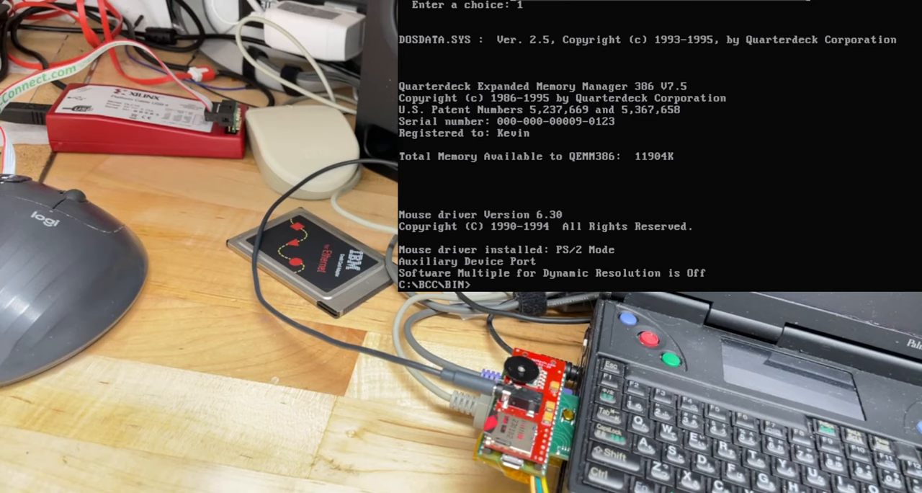
pyautogui.write('sbtsr')
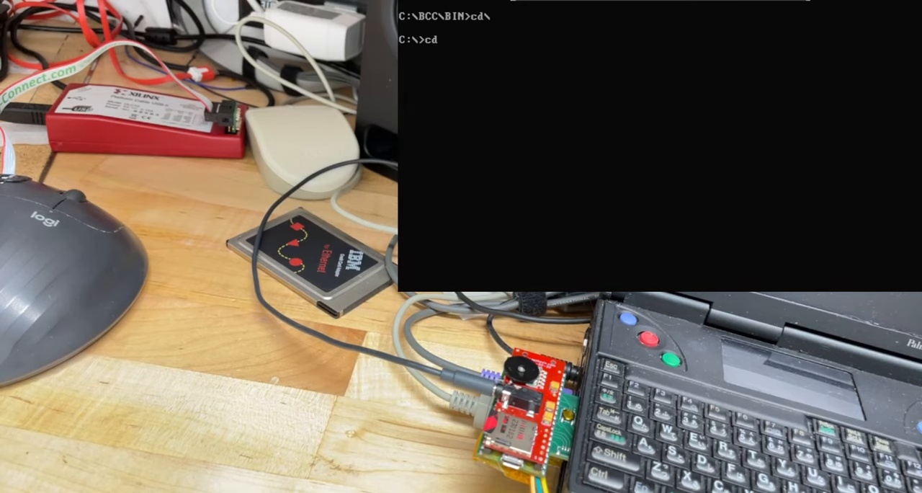
# Play canyon.mid with dosmid /mpu, then return to the GAMES folder.
pyautogui.write('cd dosmid')
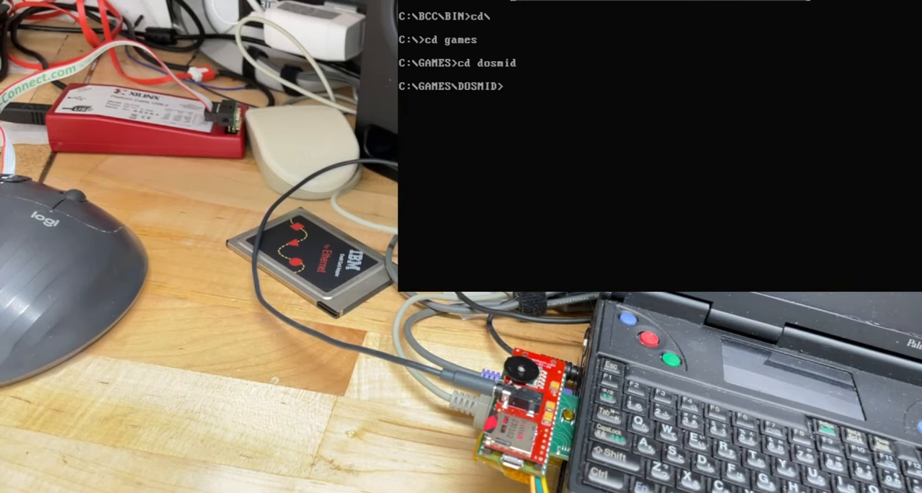
pyautogui.write('dosmid /mpu canyo')
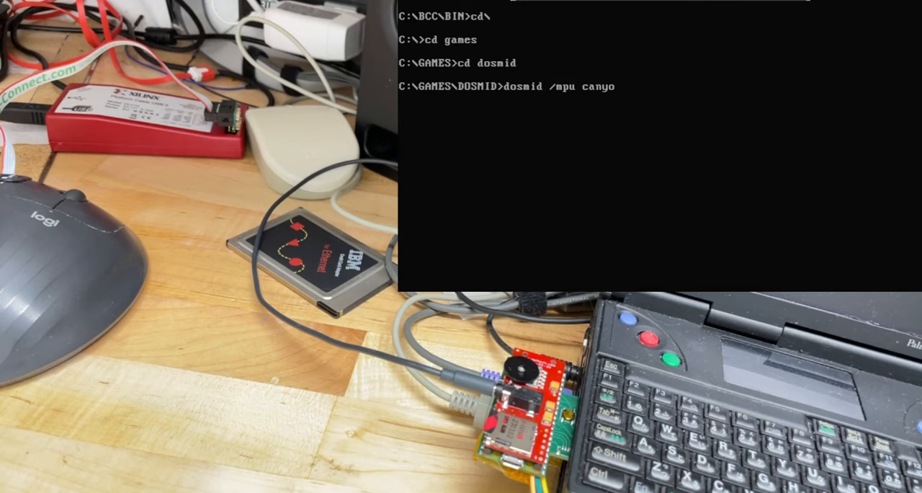
pyautogui.press('enter')
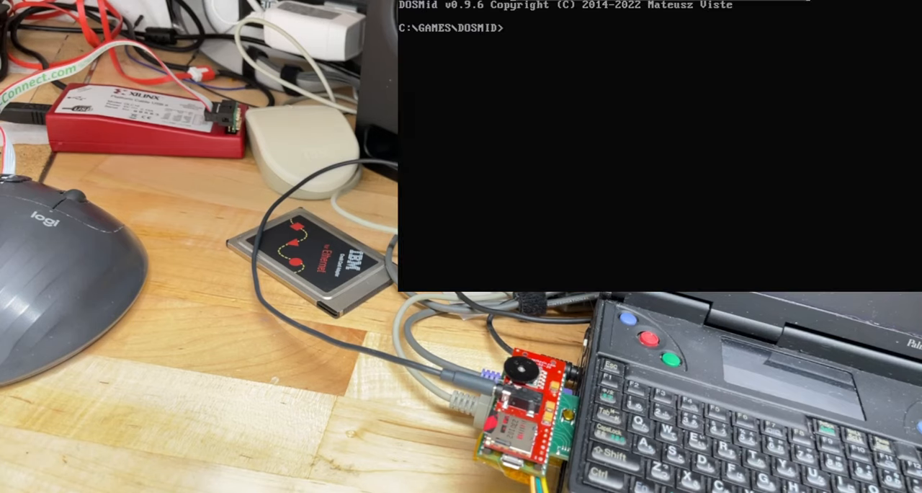
pyautogui.write('cd')
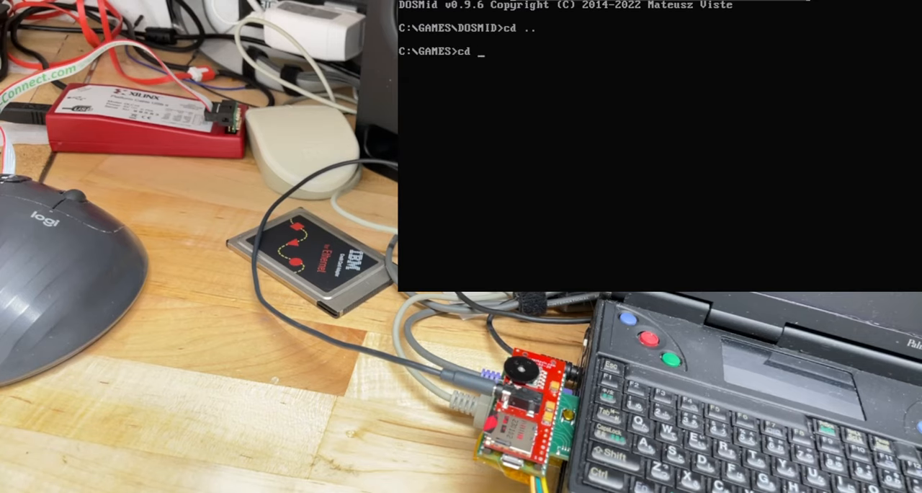
# Run and exit Jazz Jackrabbit, then launch DOOM setup to Select Music Card.
pyautogui.write('jazz')
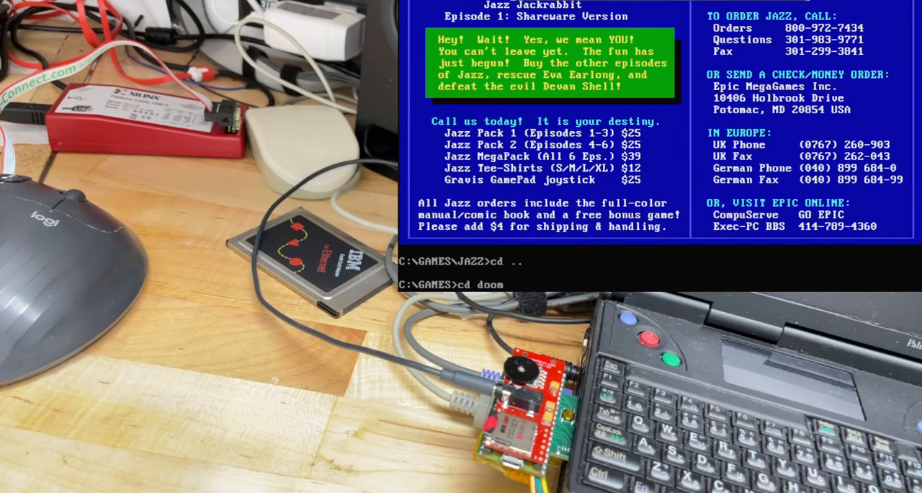
pyautogui.write('setup')
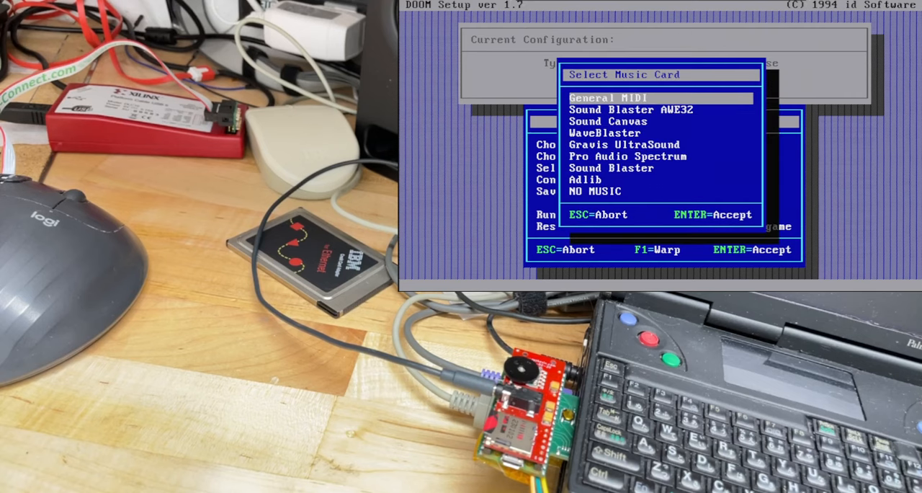
# Accept General MIDI, save the settings and run DOOM.
pyautogui.press('down')
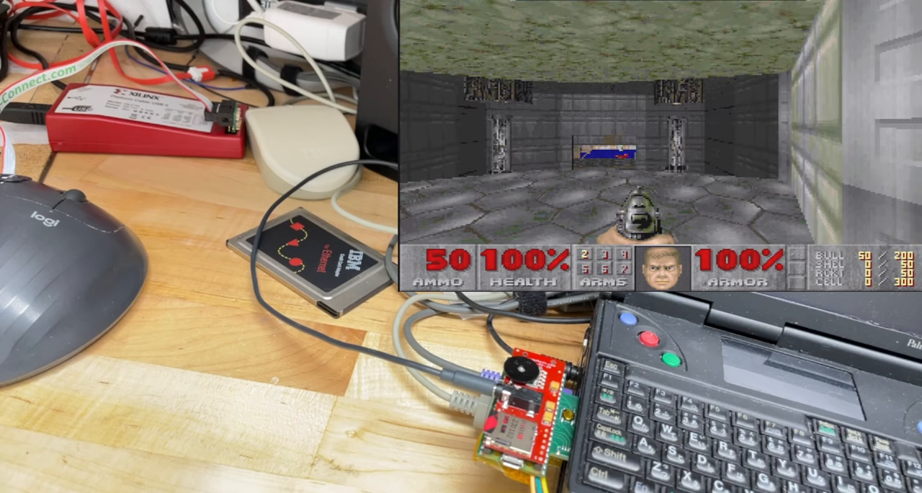
# Quit DOOM and load lsl and the ne2000 driver from the net folder.
pyautogui.press('Escape')
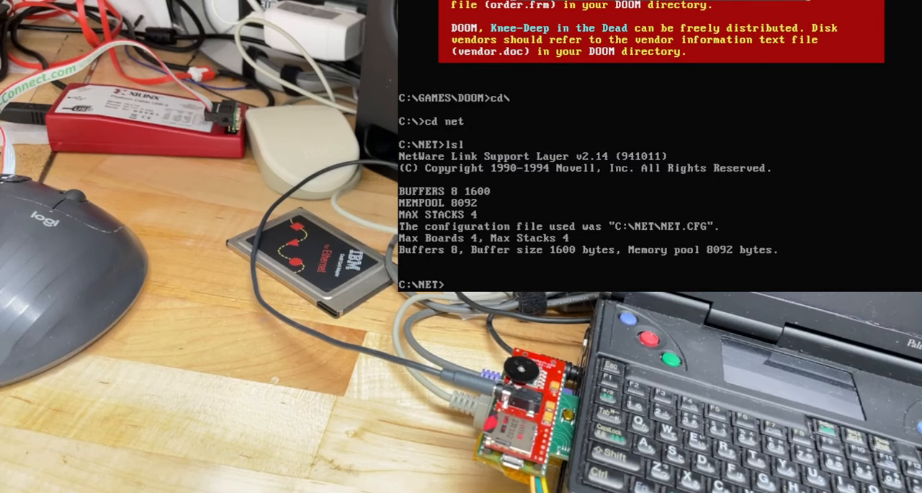
pyautogui.write('ne2000')
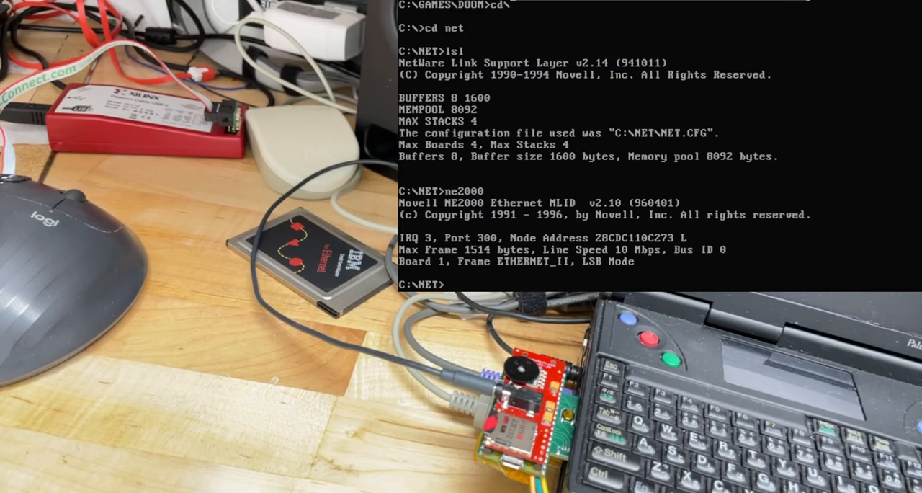